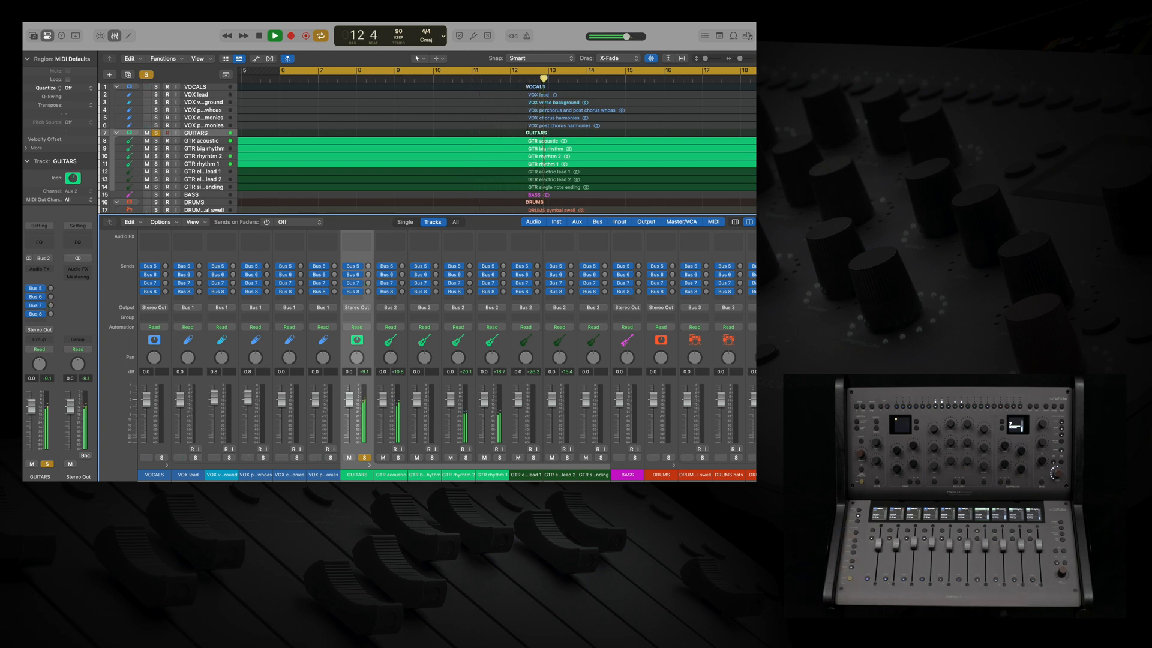
# - Select the VOCALS stack and collapse all stacks to VOCALS, GUITARS, BASS, DRUMS and PERC
pyautogui.click(258, 35)
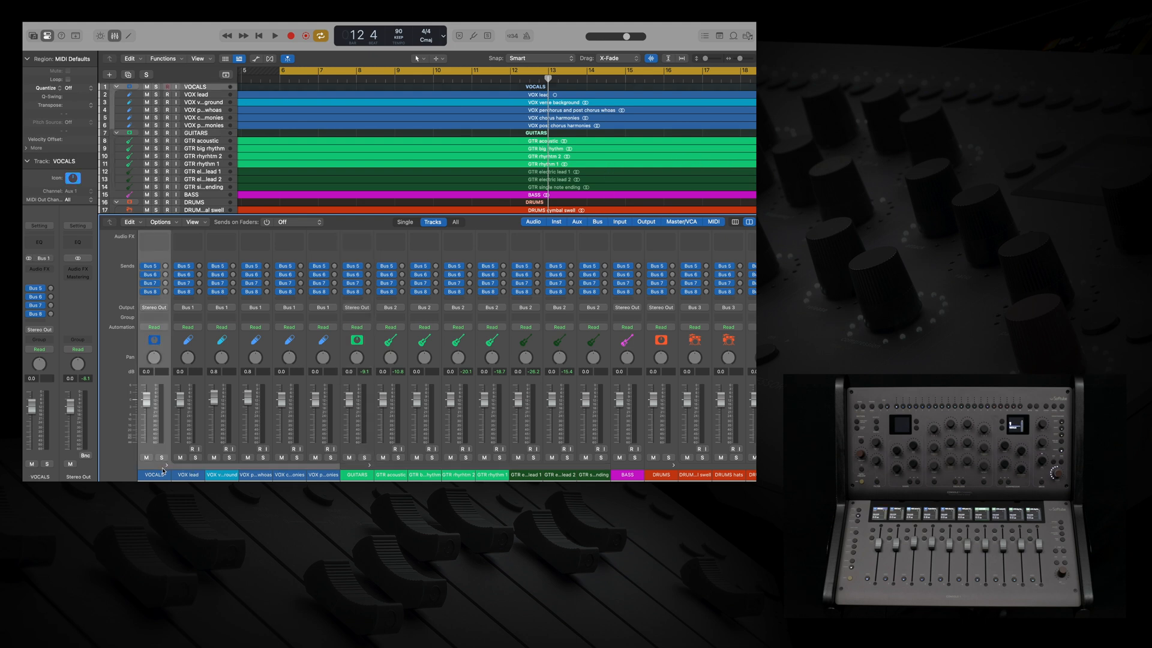
pyautogui.click(116, 86)
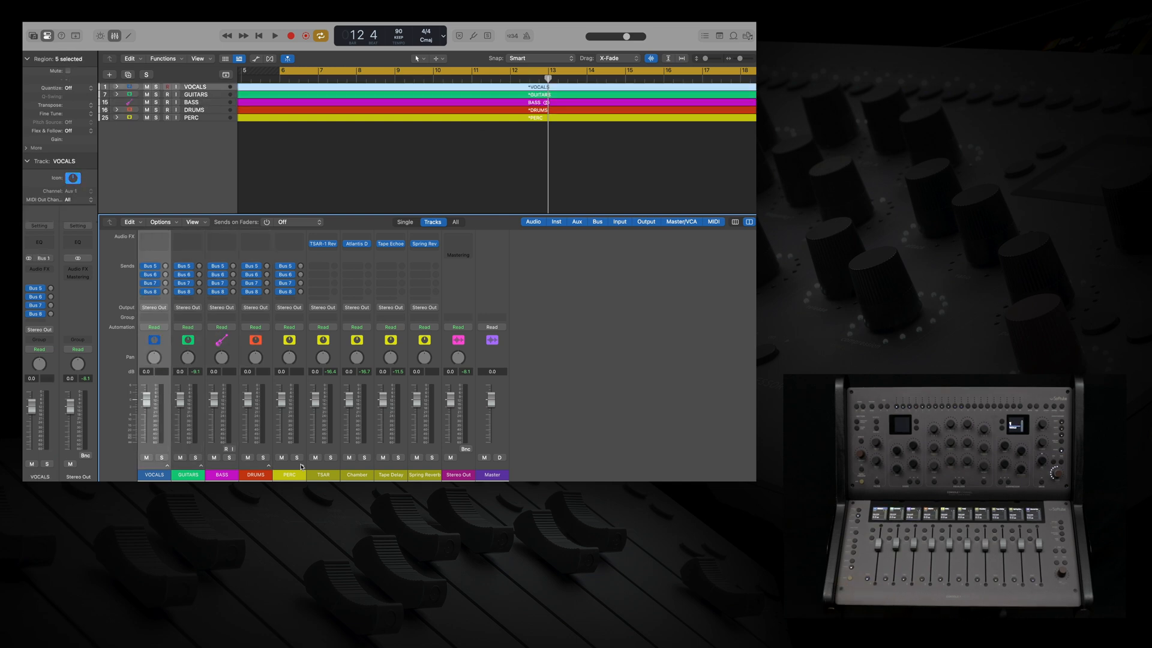
# - Expand the track stacks to reveal every vocal, guitar, bass and drum track
pyautogui.click(116, 110)
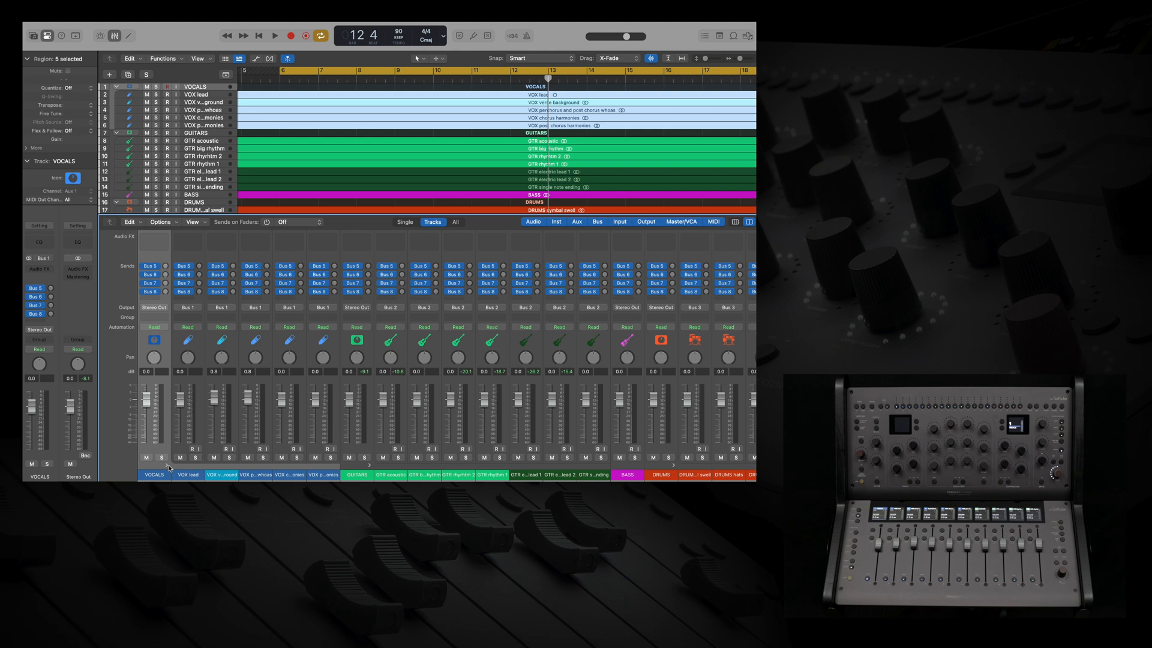
pyautogui.hscroll(3)
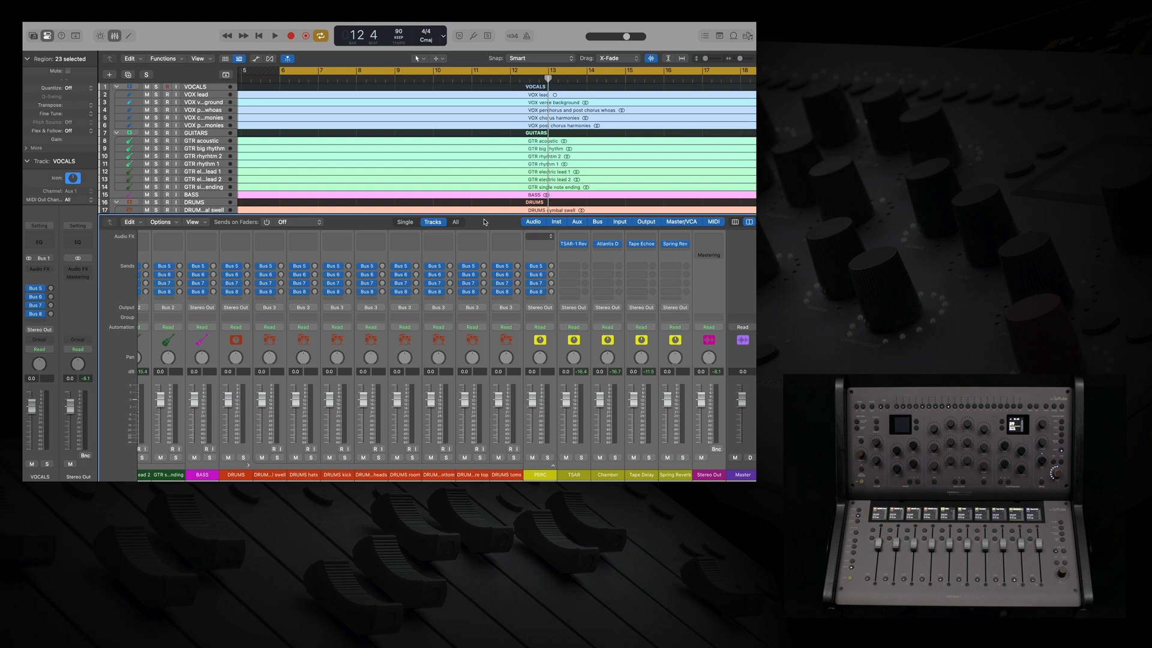
pyautogui.click(539, 236)
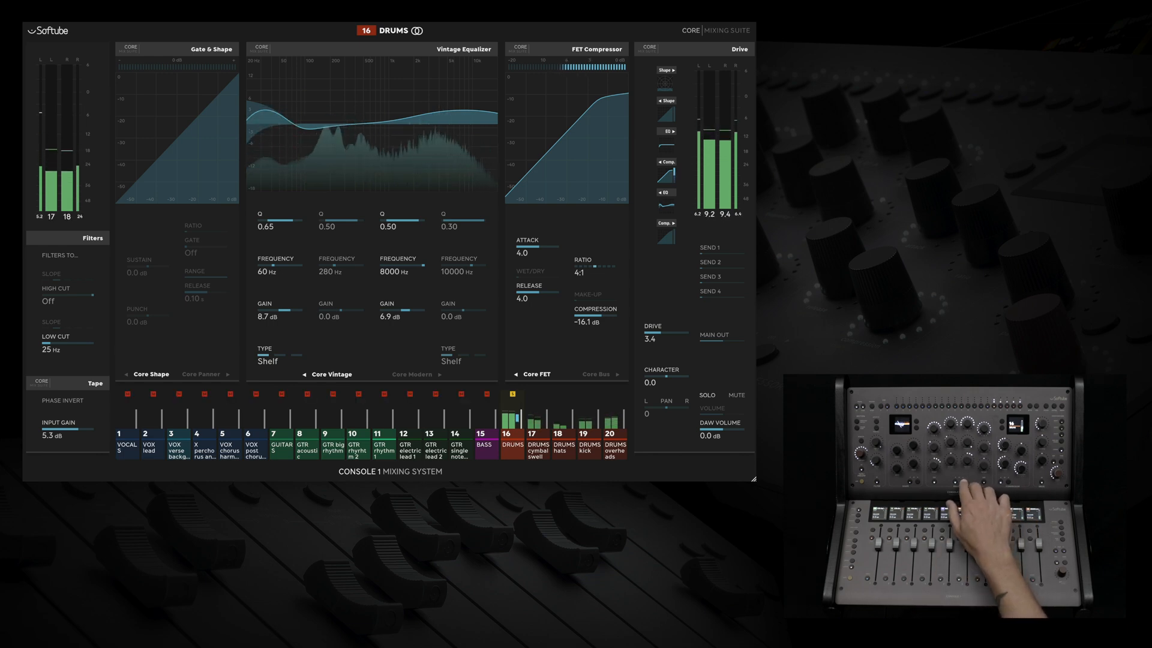
# - Switch the DRUMS channel EQ to the Core Modern model
pyautogui.click(412, 374)
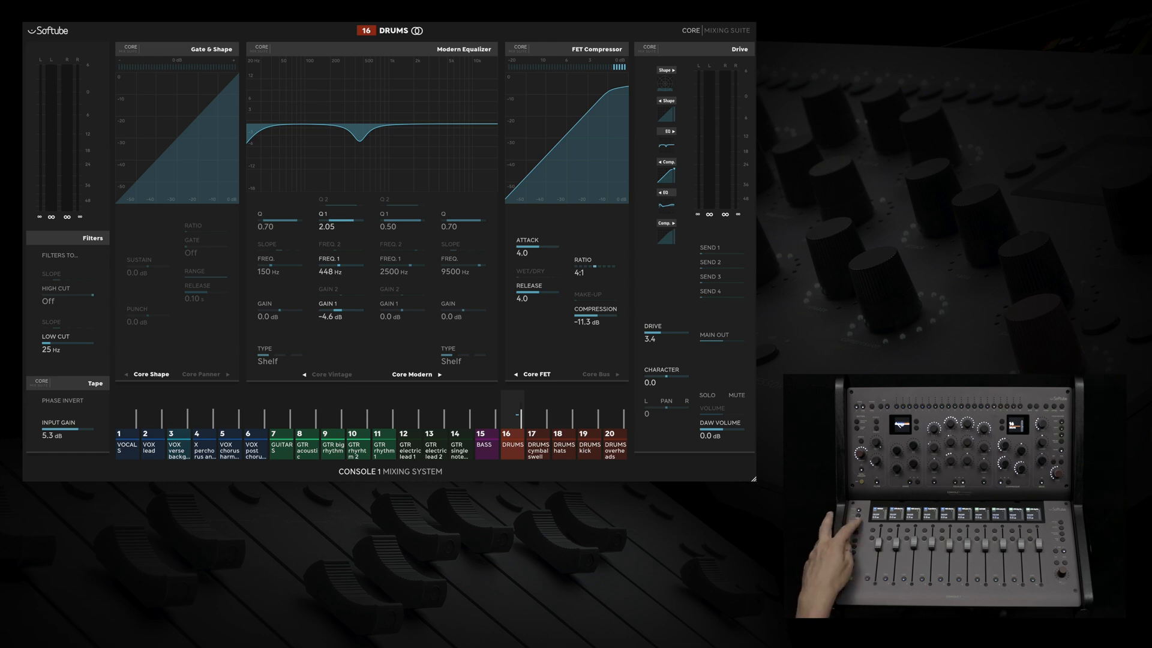
# - Mark track 1 (VOCALS) and track 7 (GUITARS) as favorites
pyautogui.click(125, 434)
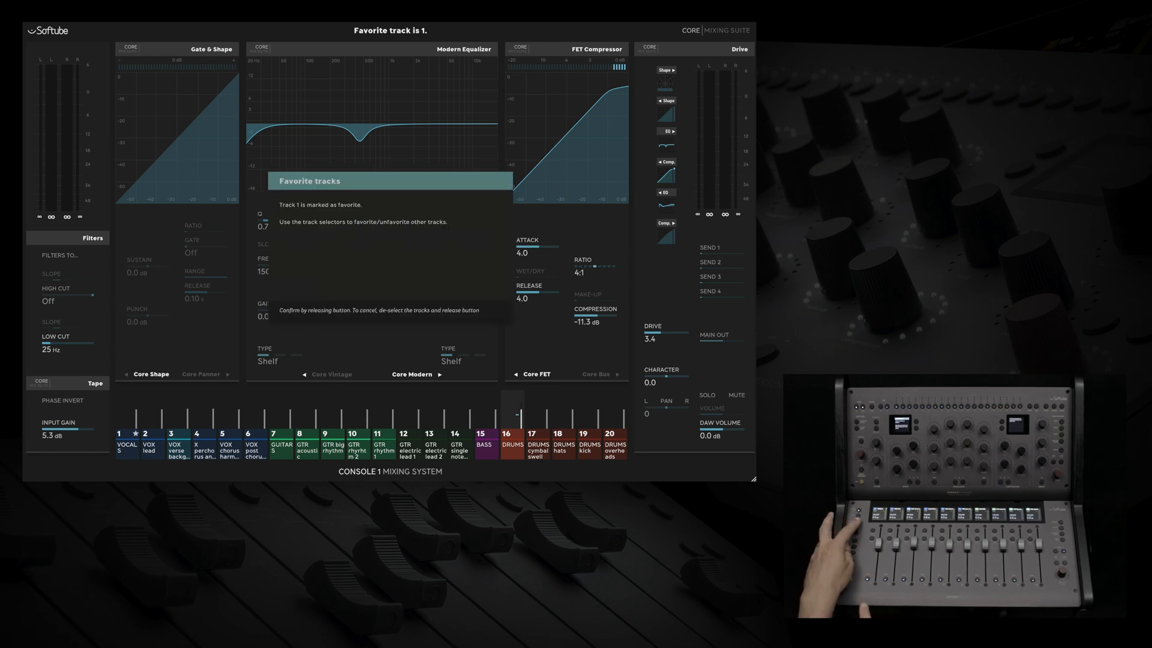
pyautogui.click(282, 436)
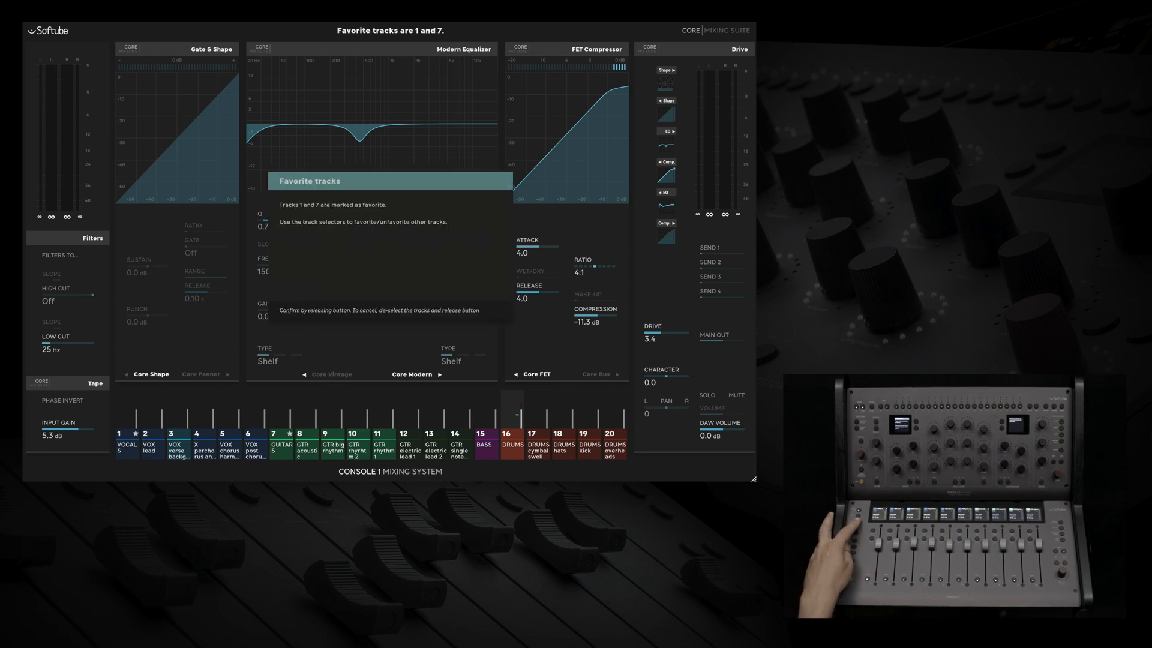